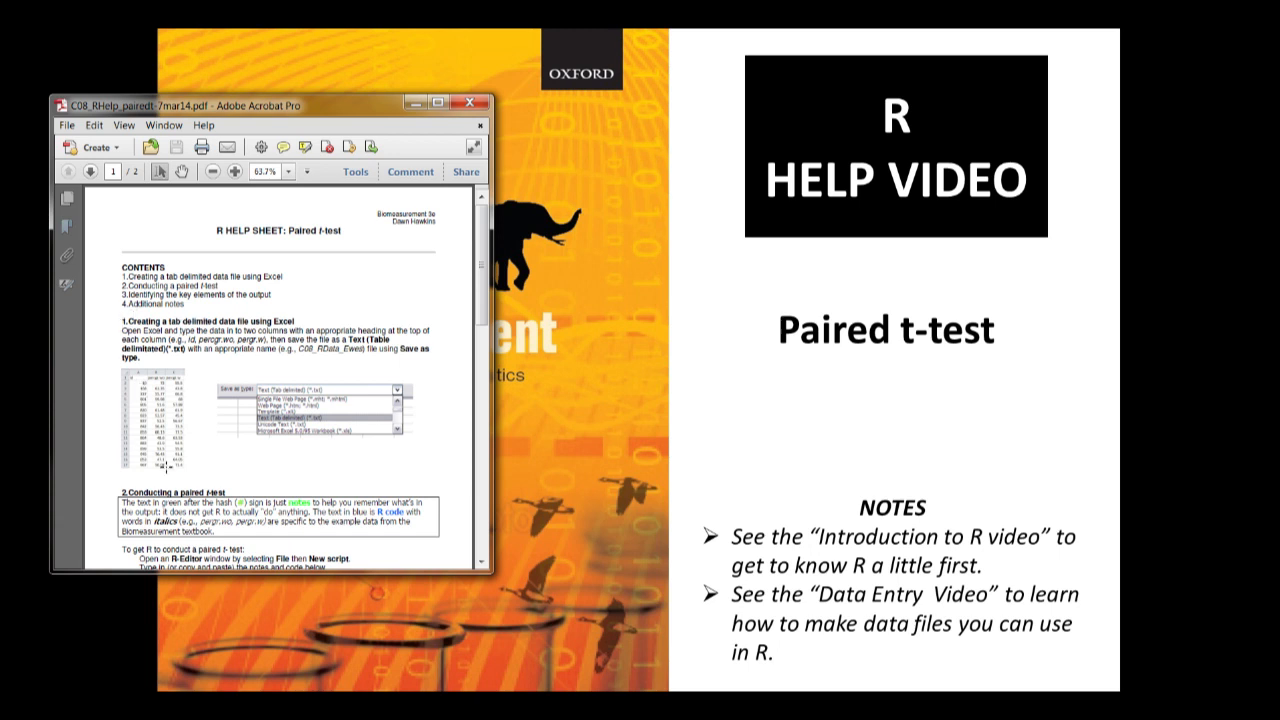
mouse_move(212, 480)
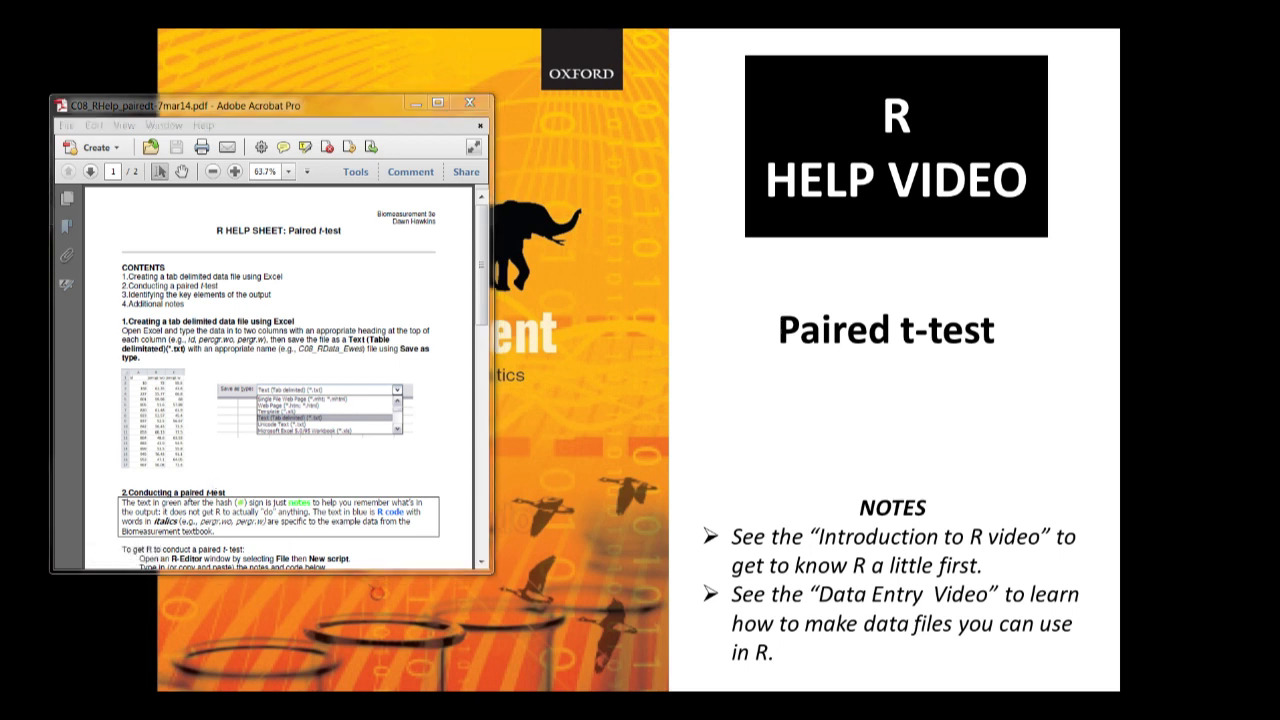
mouse_move(196, 396)
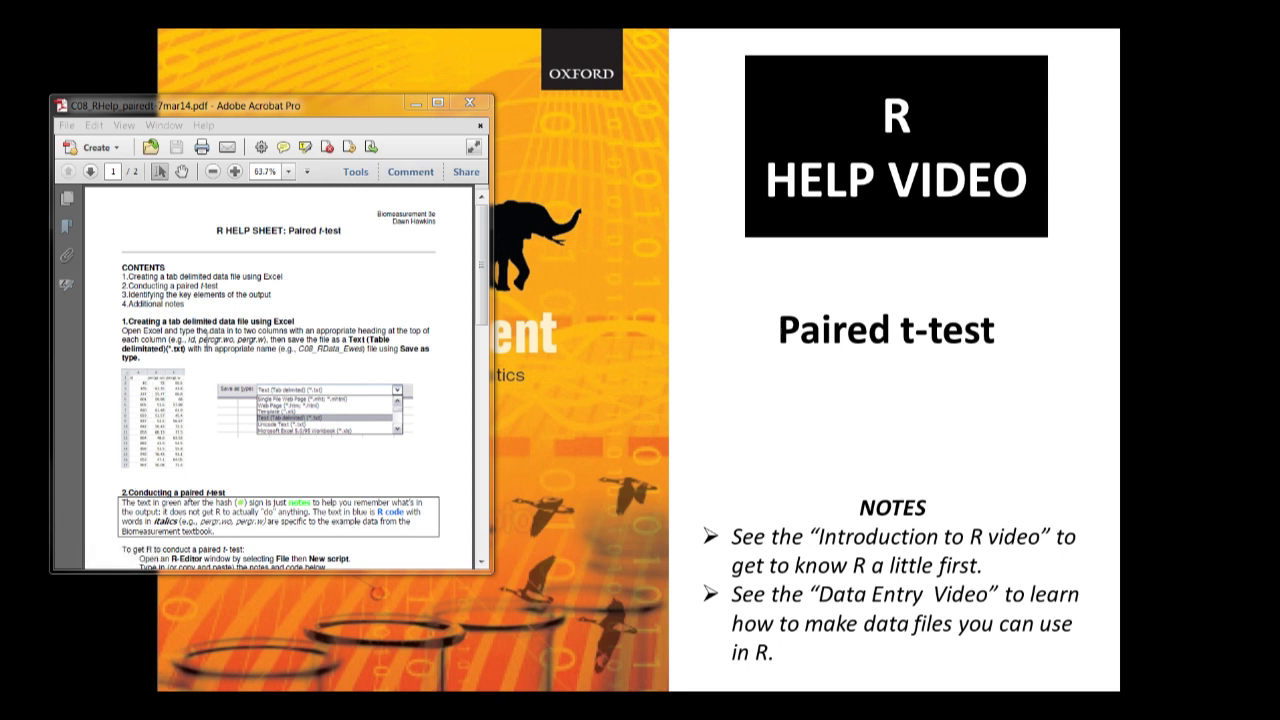
mouse_move(162, 462)
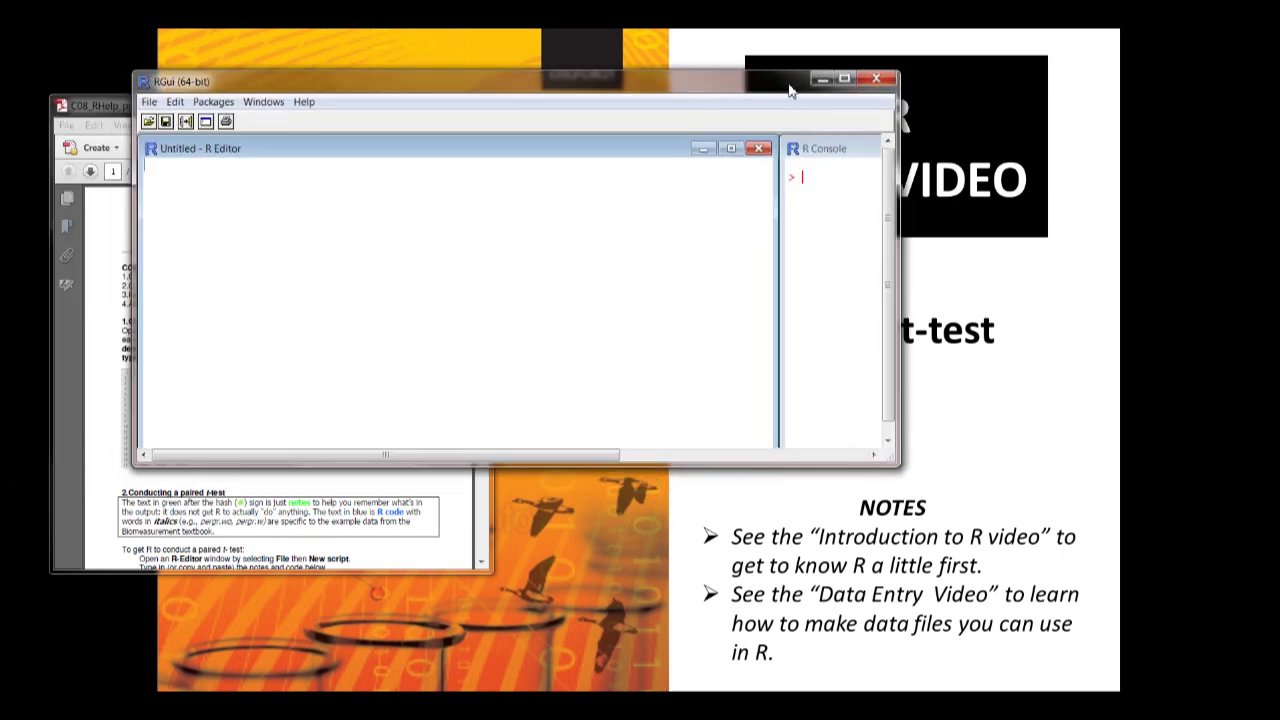
Maximize RGui, then copy the paired t-test code lines from section 2 of the help sheet PDF
left_click(836, 80)
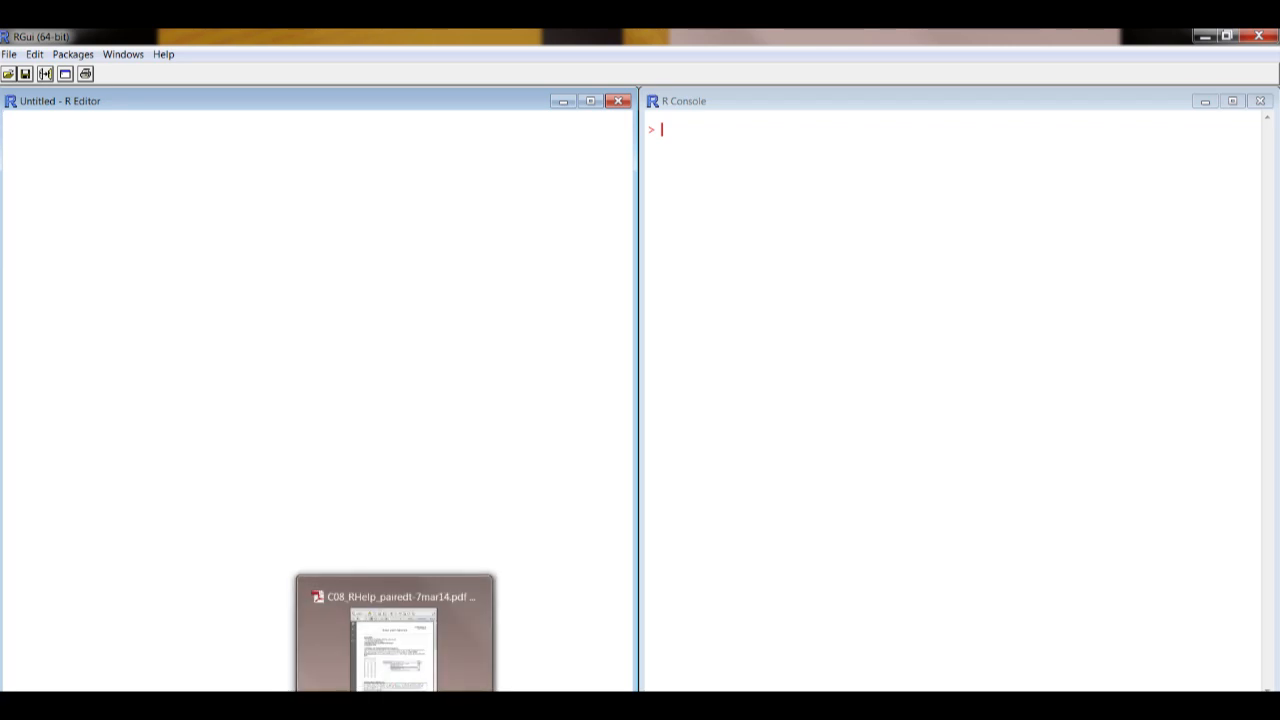
left_click(392, 650)
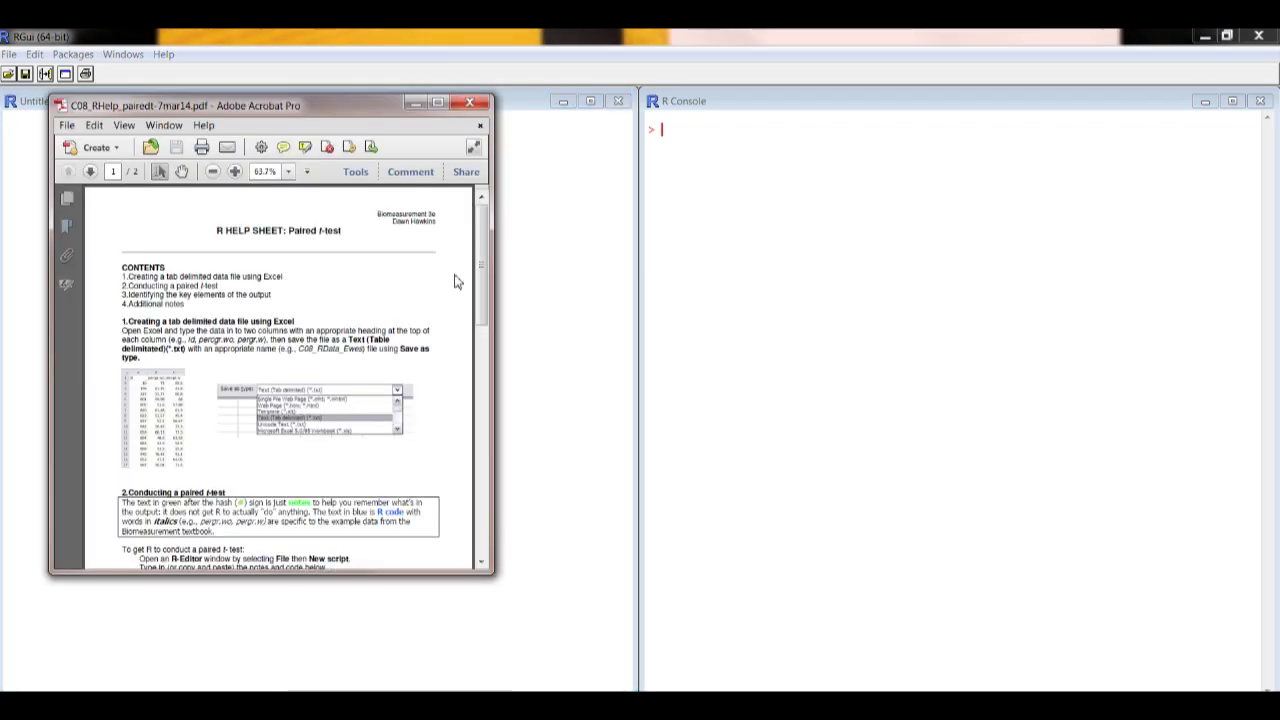
scroll("down", 3)
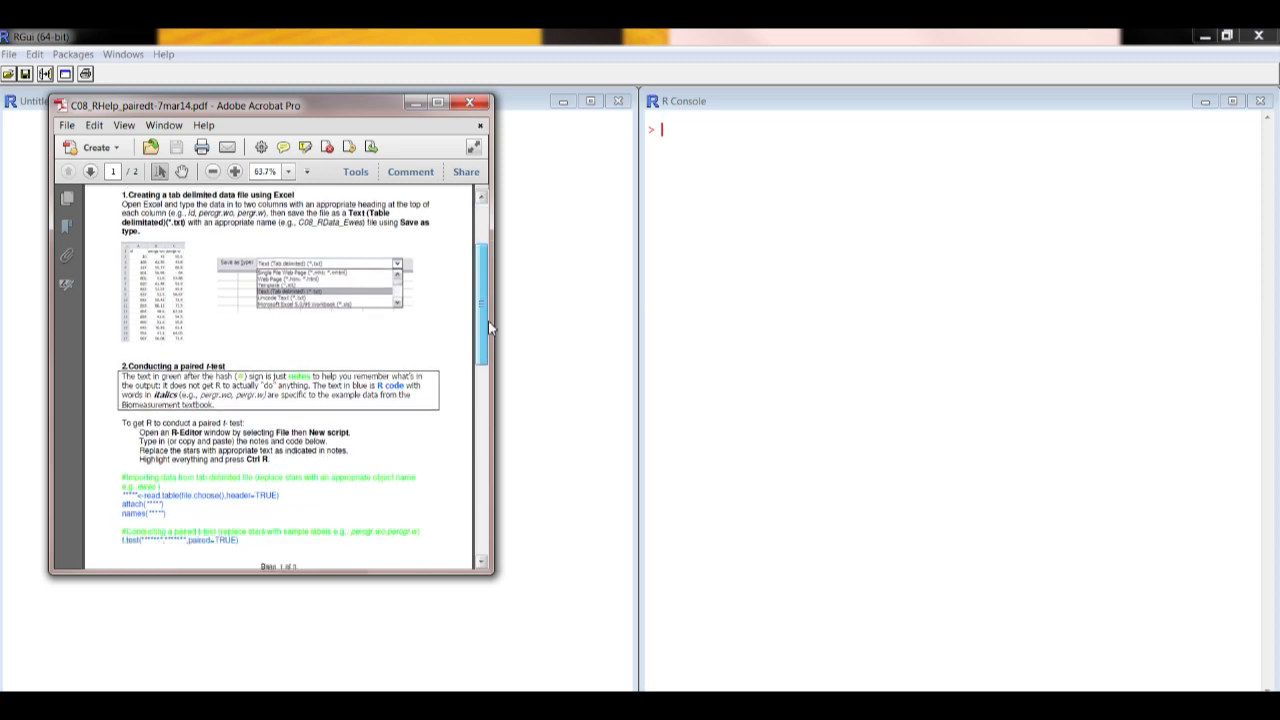
scroll("down", 3)
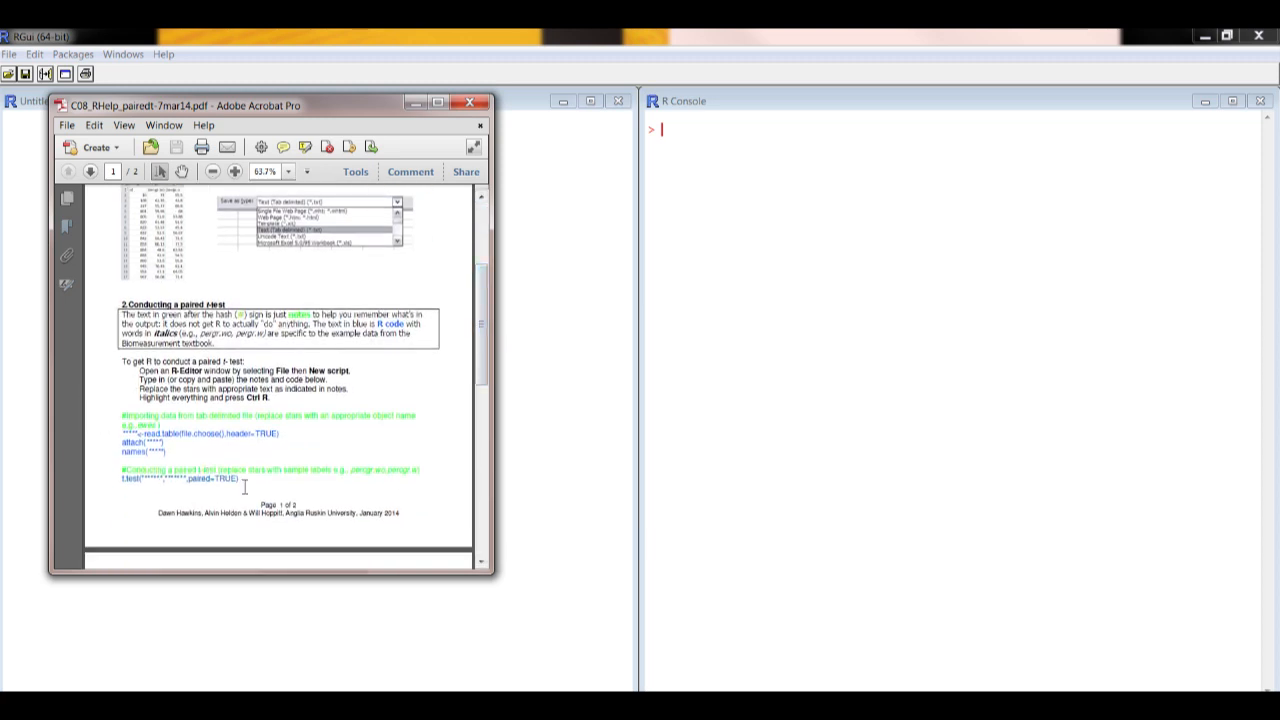
left_click_drag(120, 468, 420, 480)
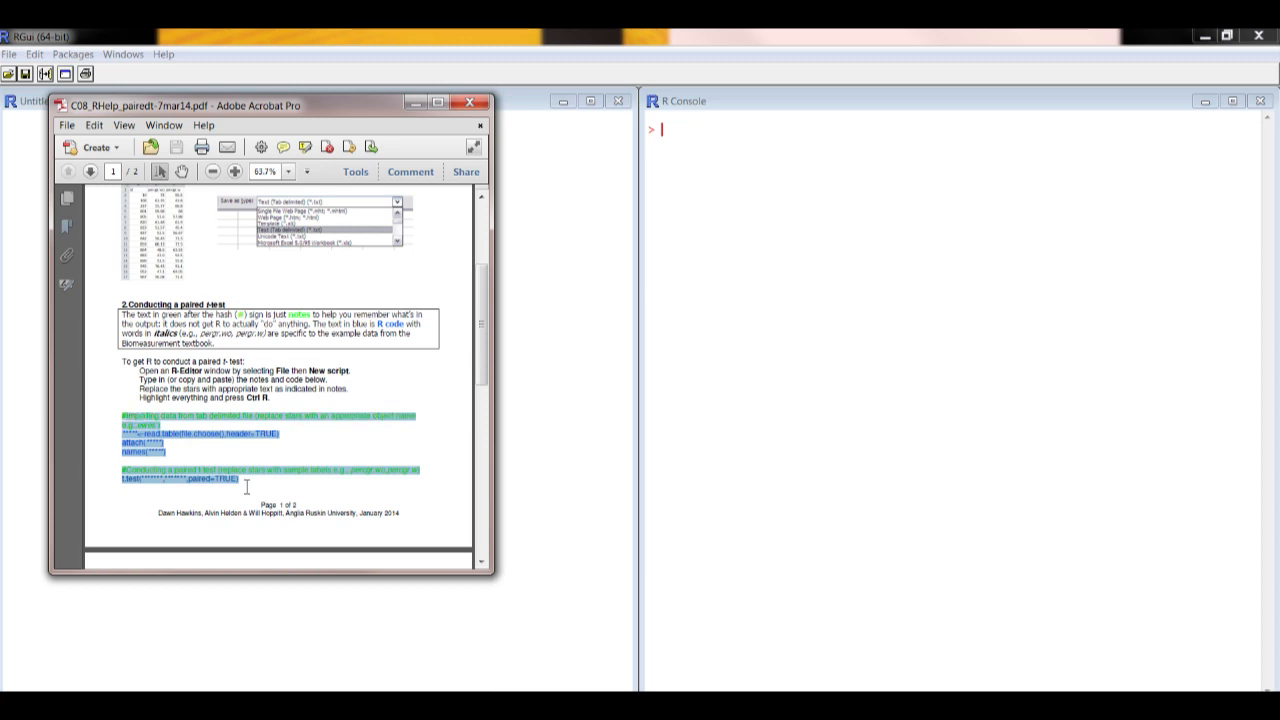
right_click(248, 488)
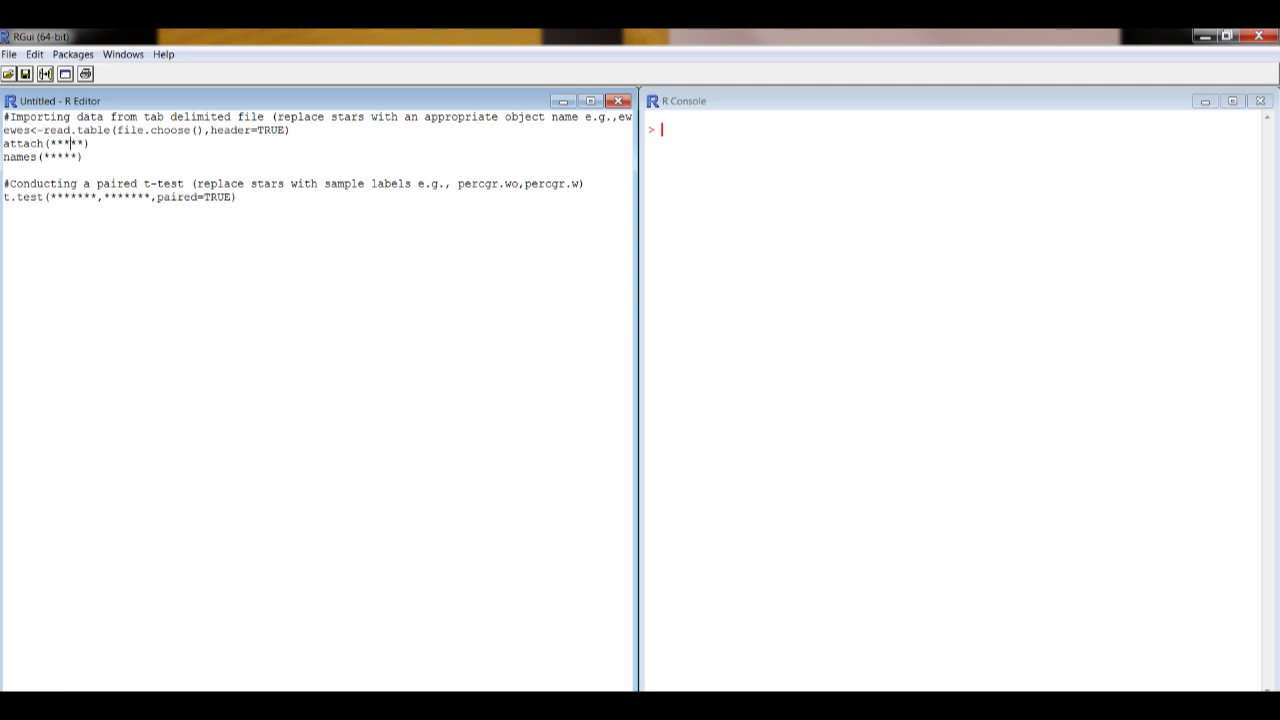
Replace the star placeholders in attach() and names() with the object name ewes
key("Backspace")
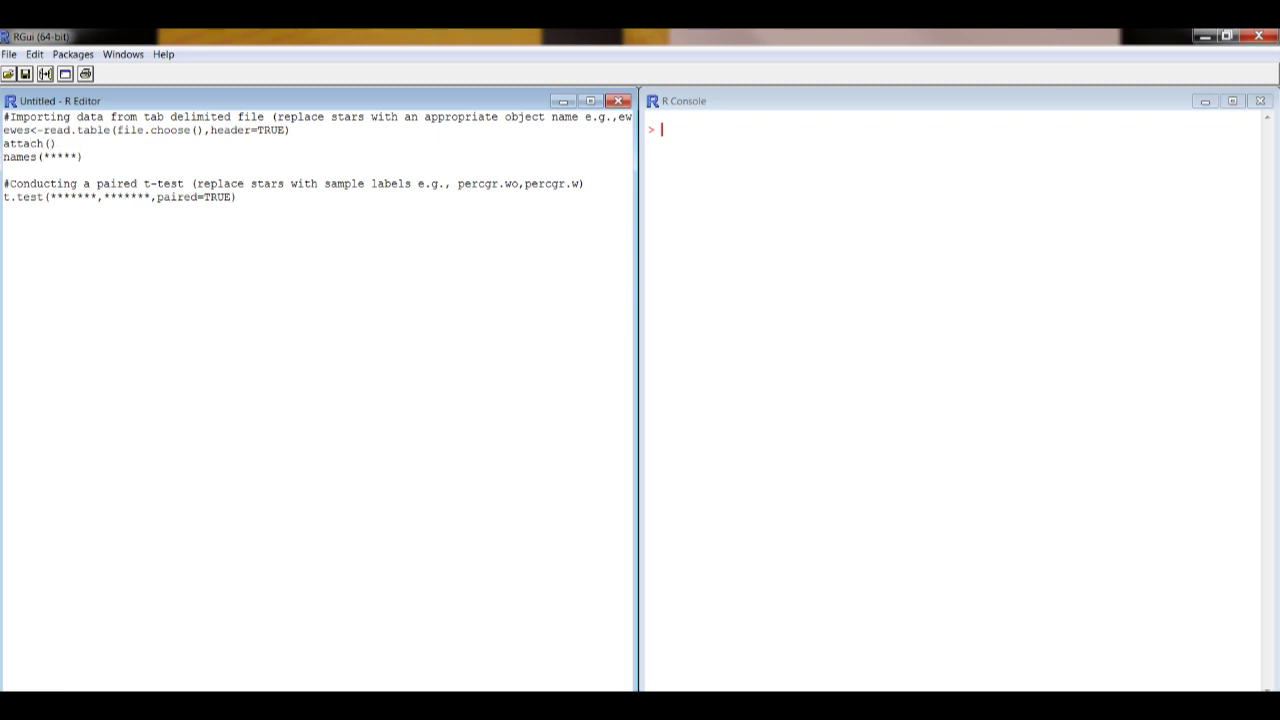
type("ewes")
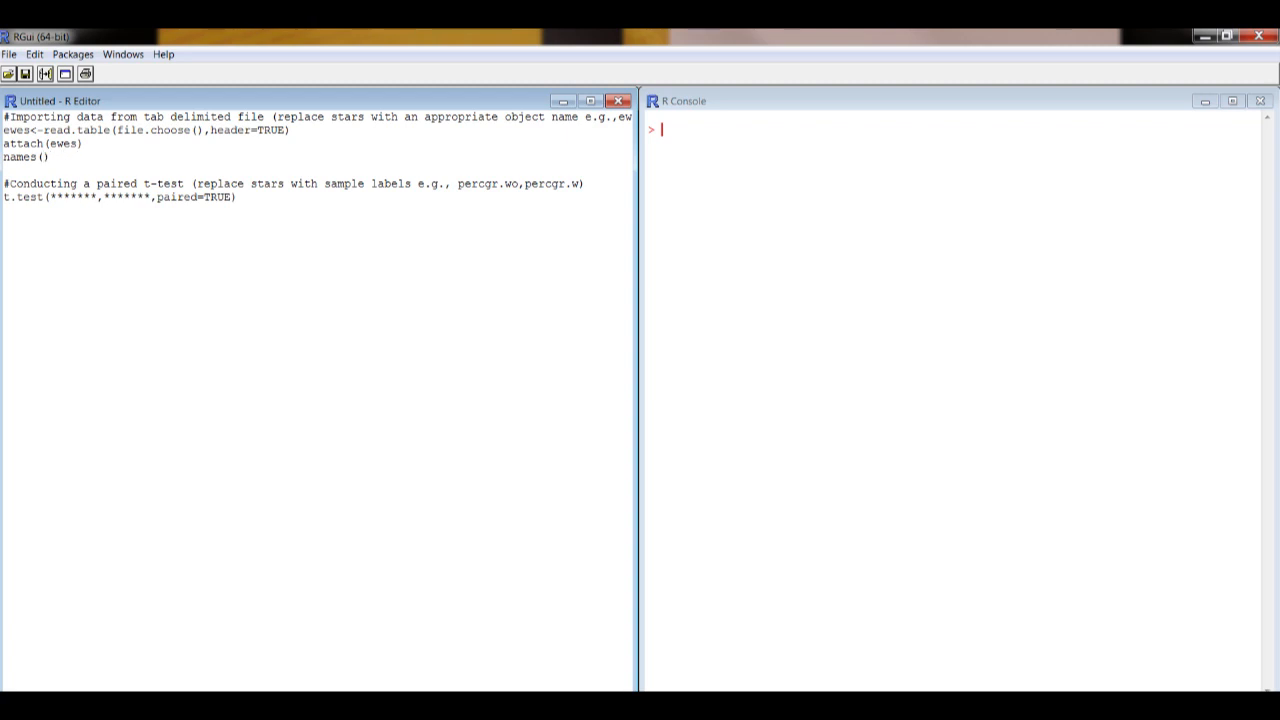
type("ewes")
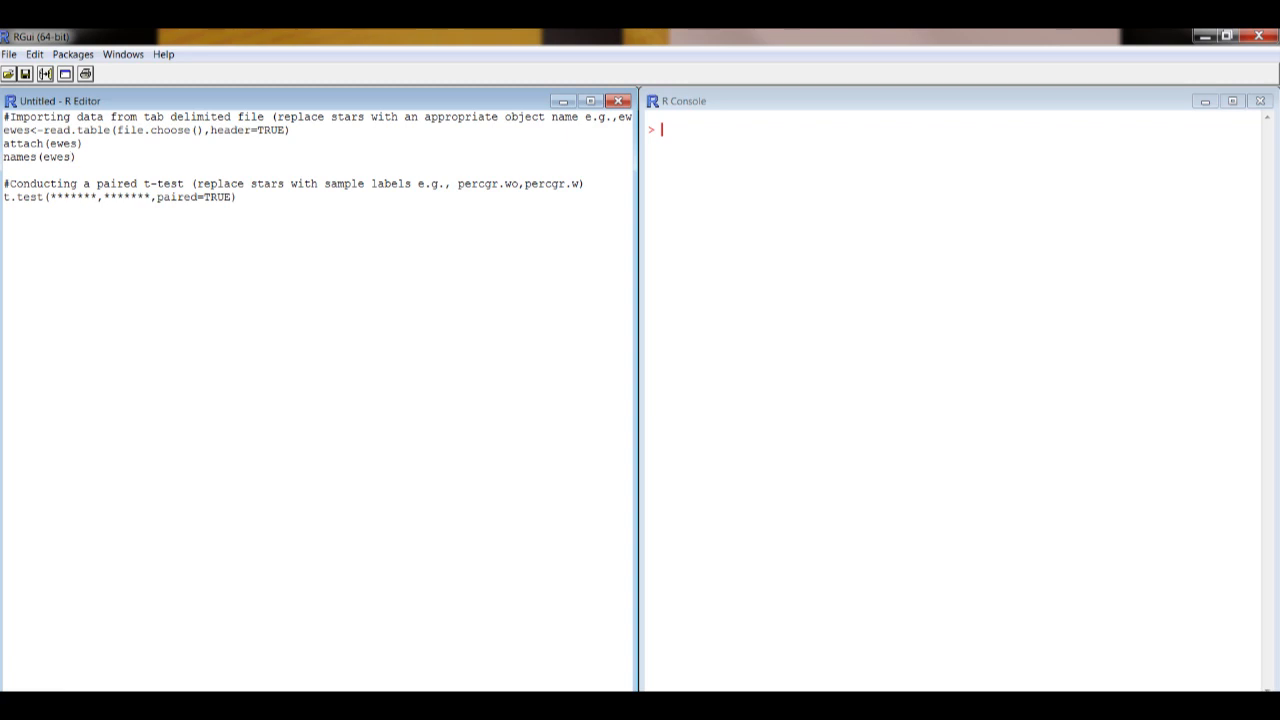
left_click(78, 156)
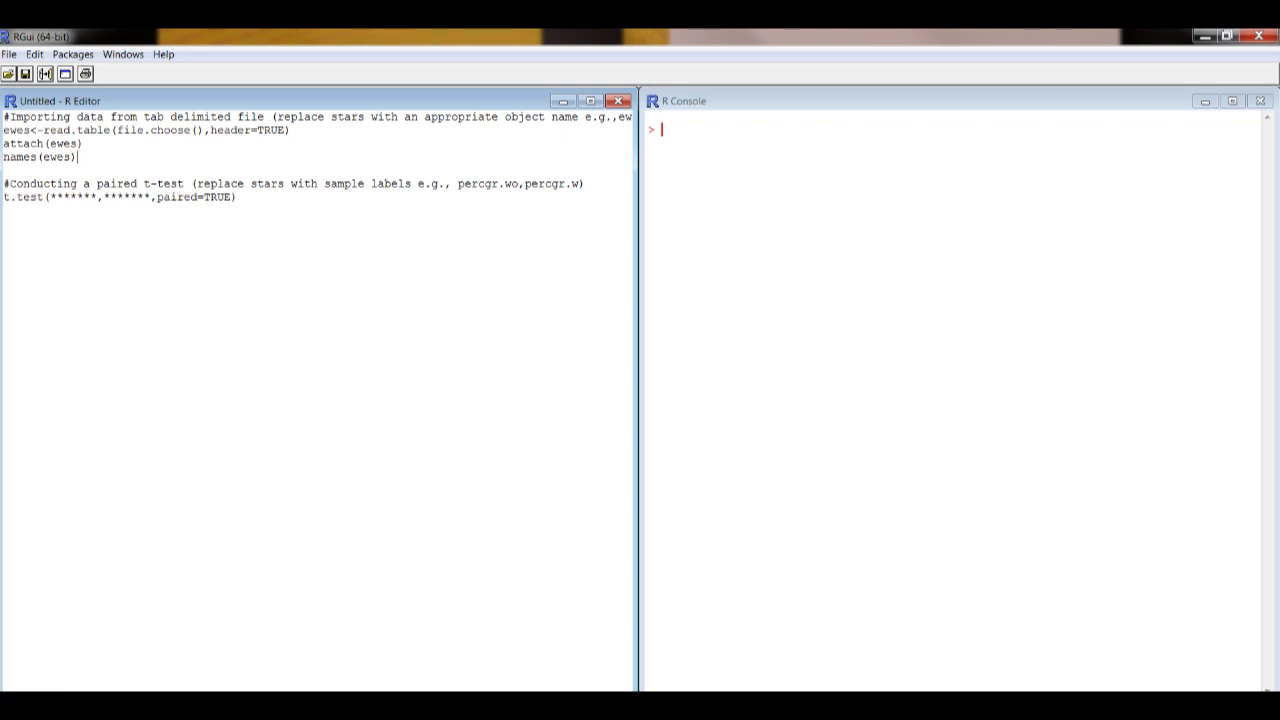
Run the import lines, choosing the ewes data file from the DataSets_R folder on the desktop
left_click_drag(72, 116, 76, 156)
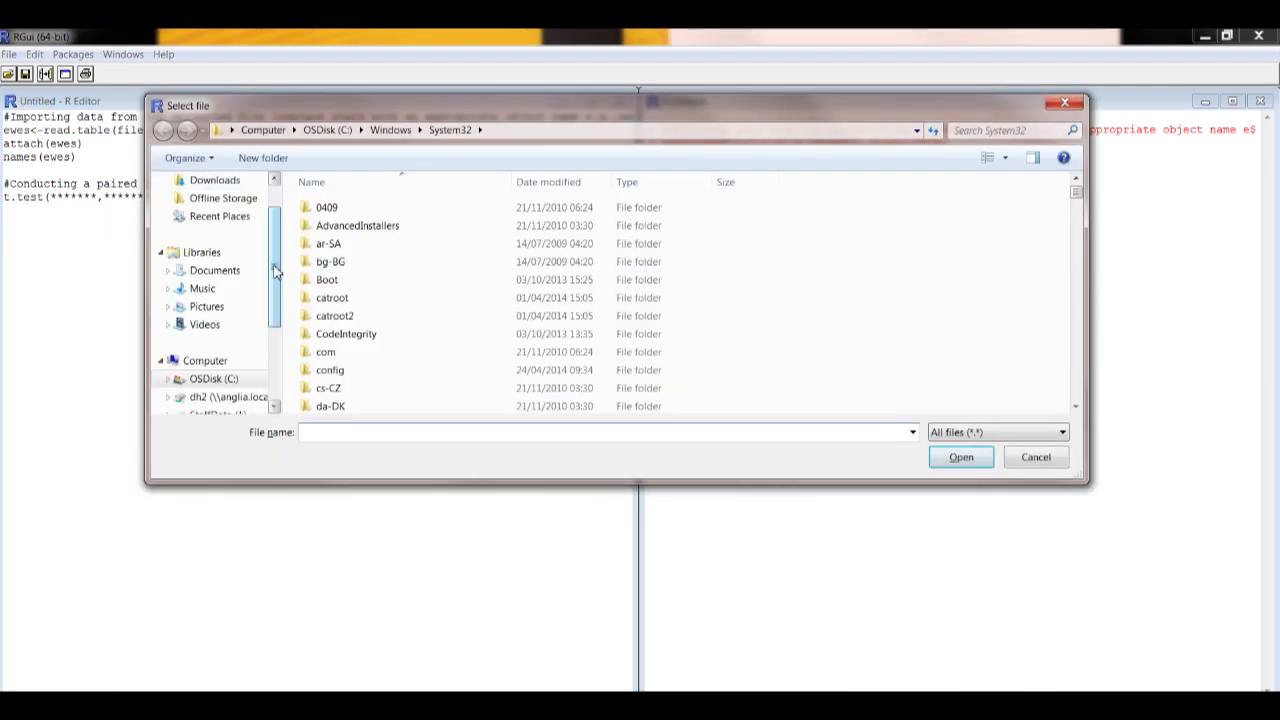
scroll("up", 3)
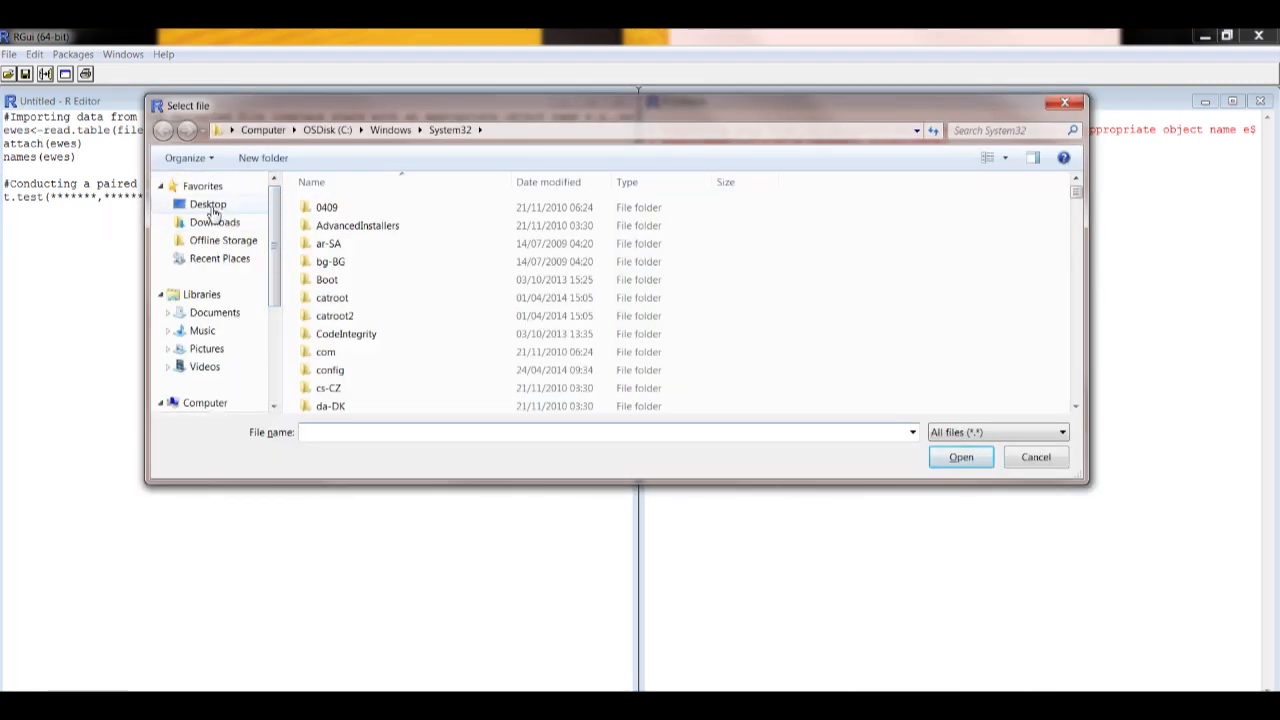
left_click(208, 204)
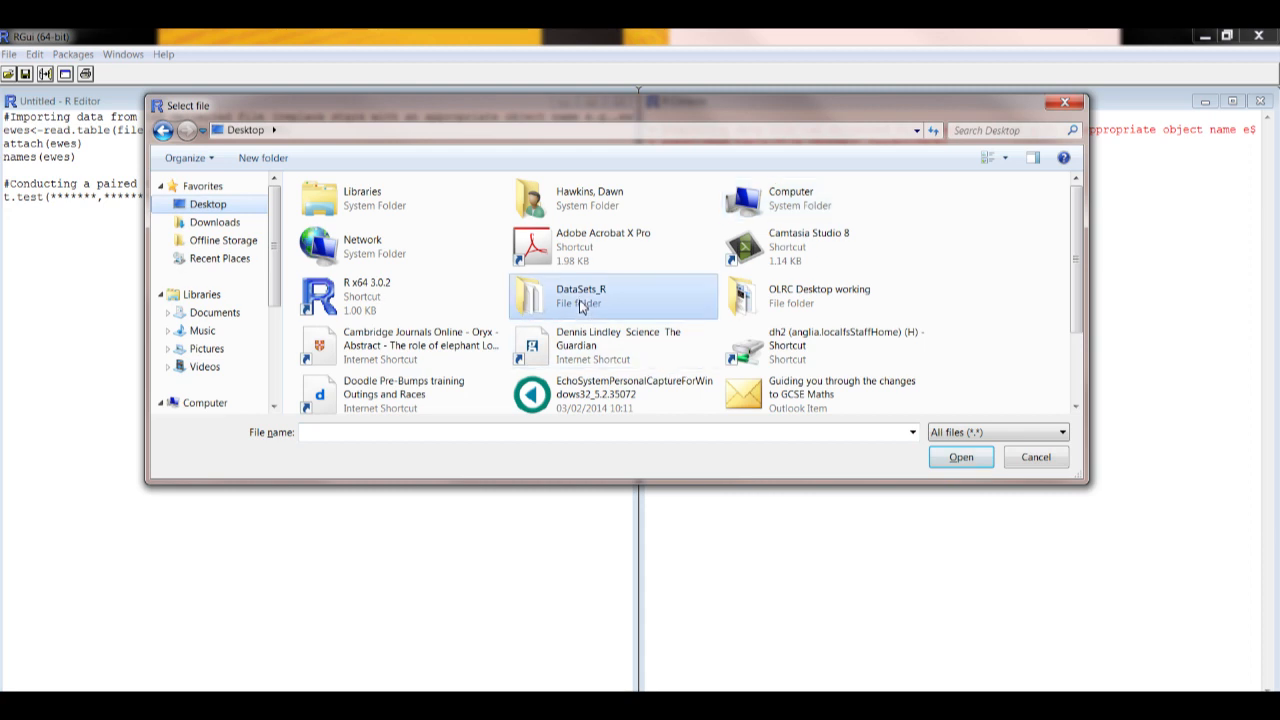
double_click(576, 296)
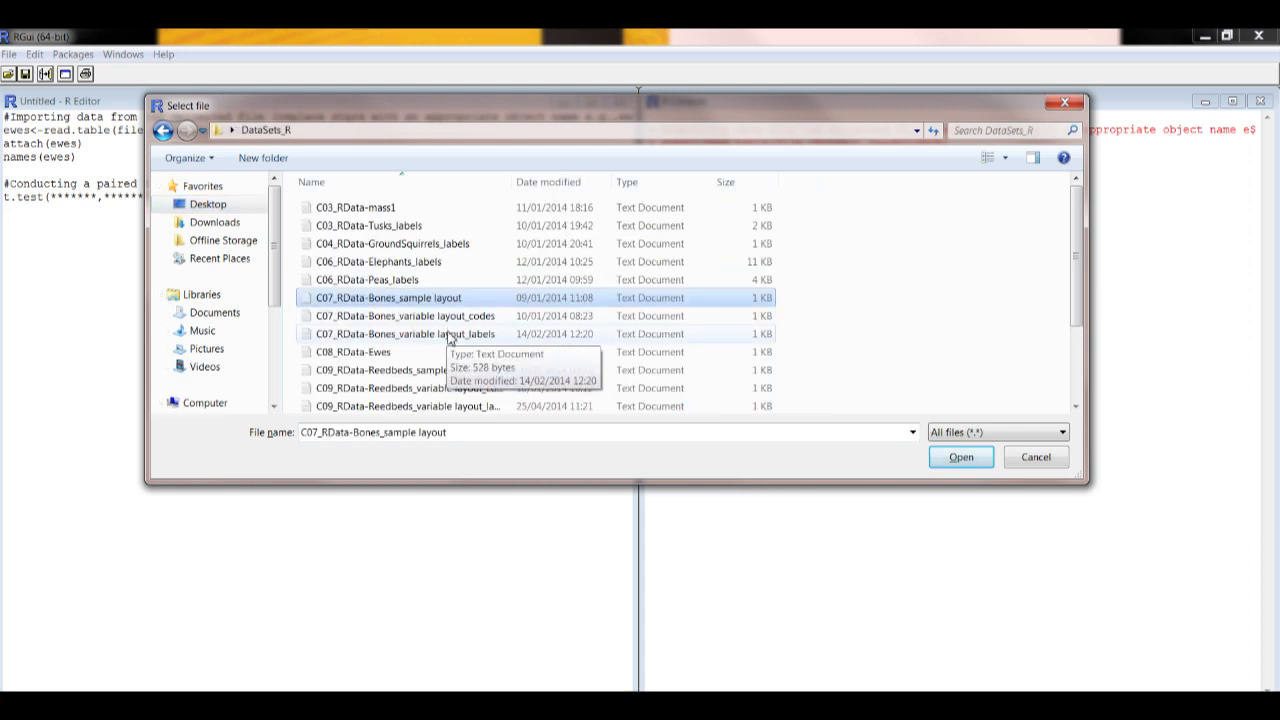
left_click(960, 456)
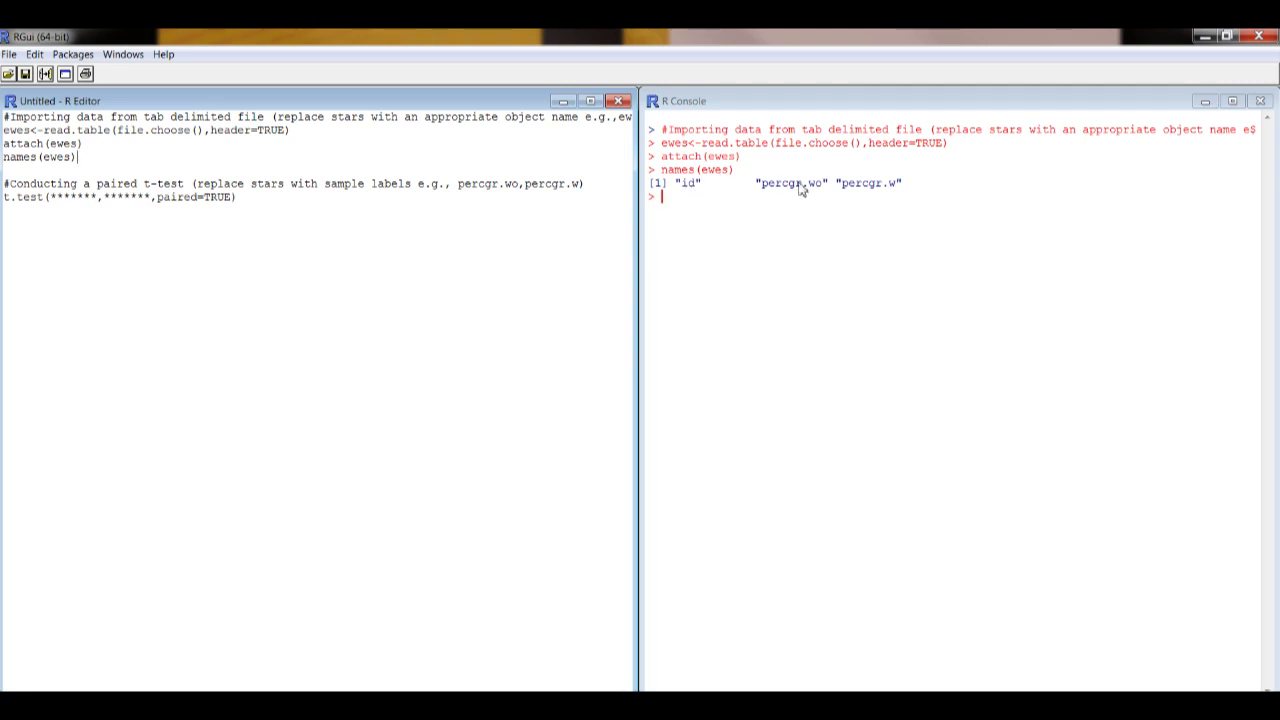
mouse_move(836, 192)
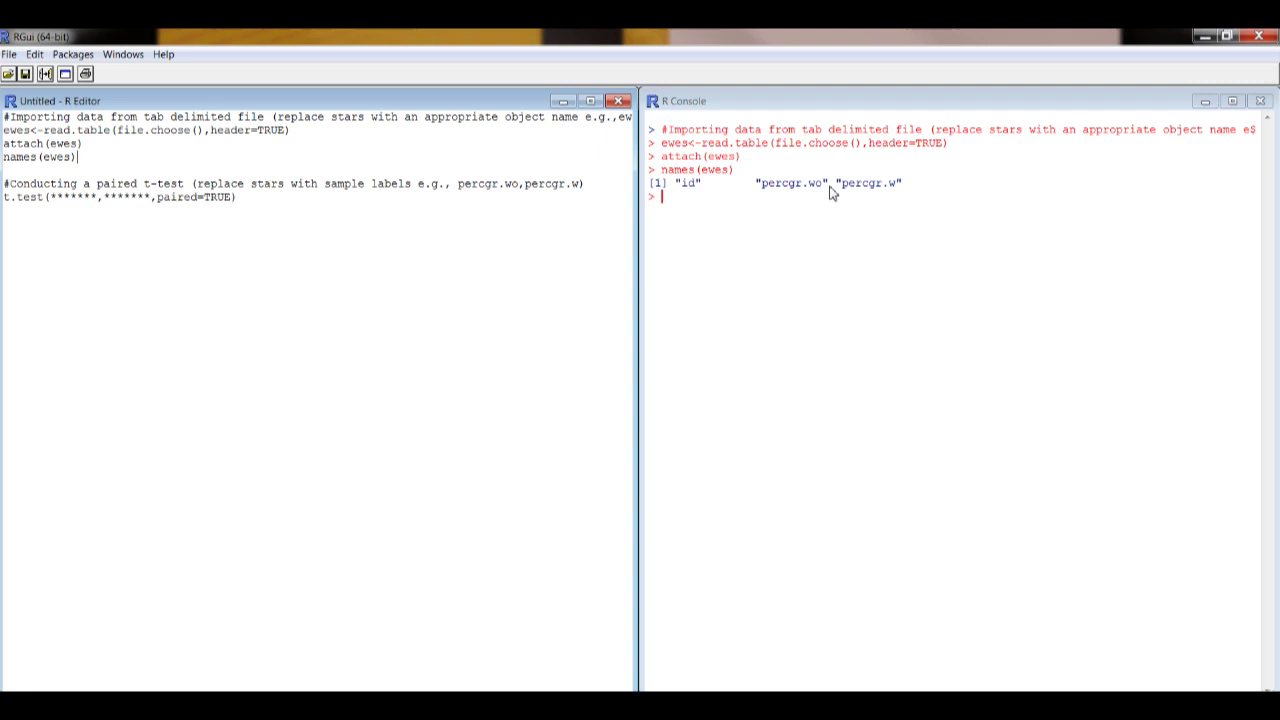
mouse_move(812, 208)
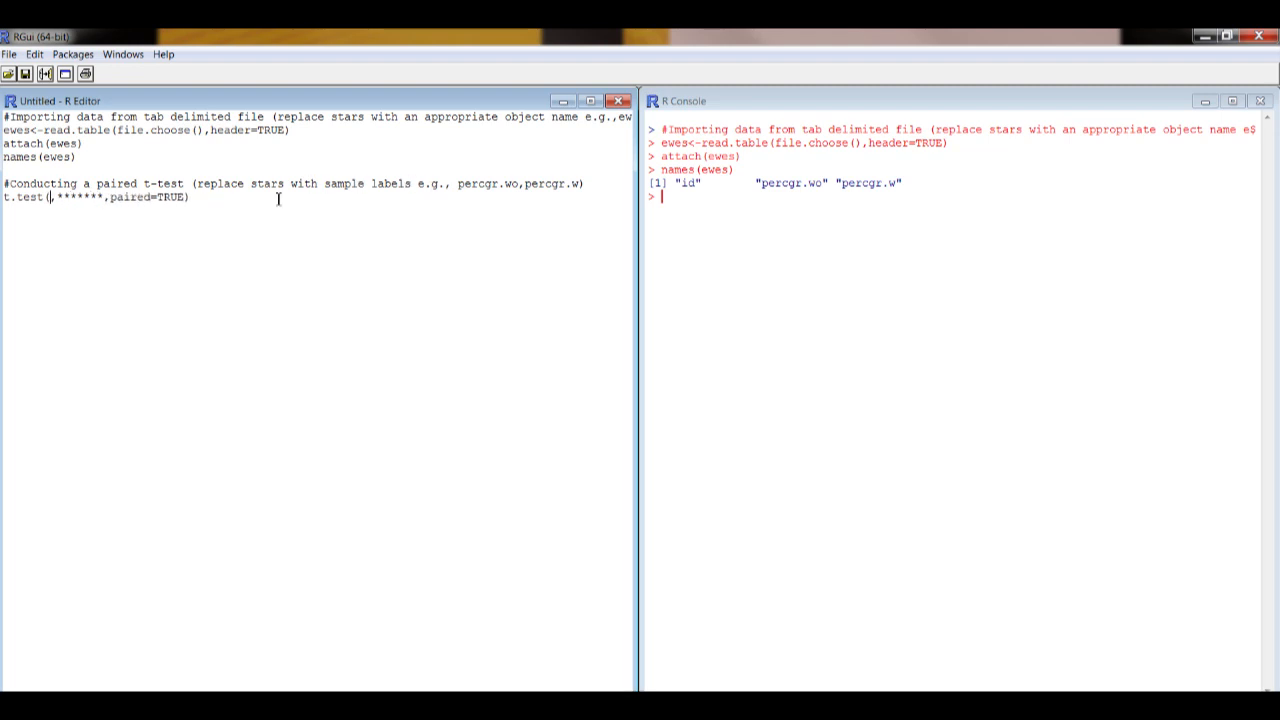
Make the line read t.test(percgr.wo,percgr.w,paired=TRUE) in place of the stars
type("percgr")
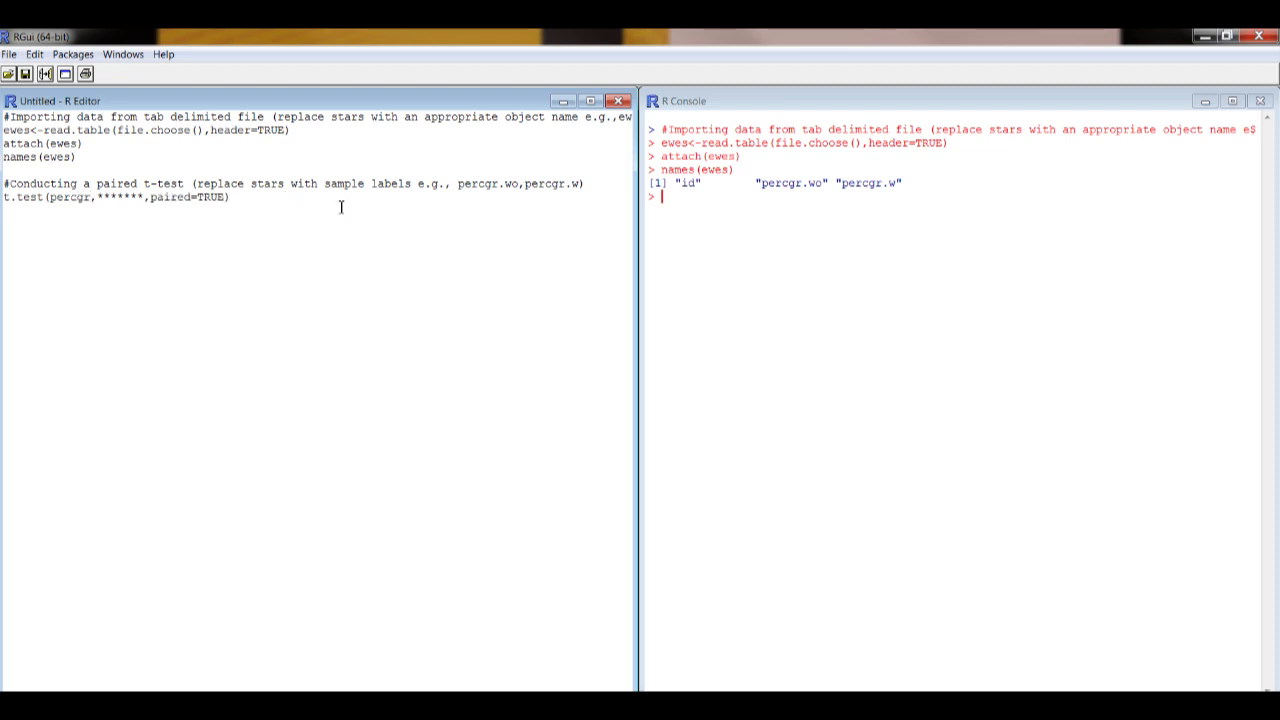
type(".wo")
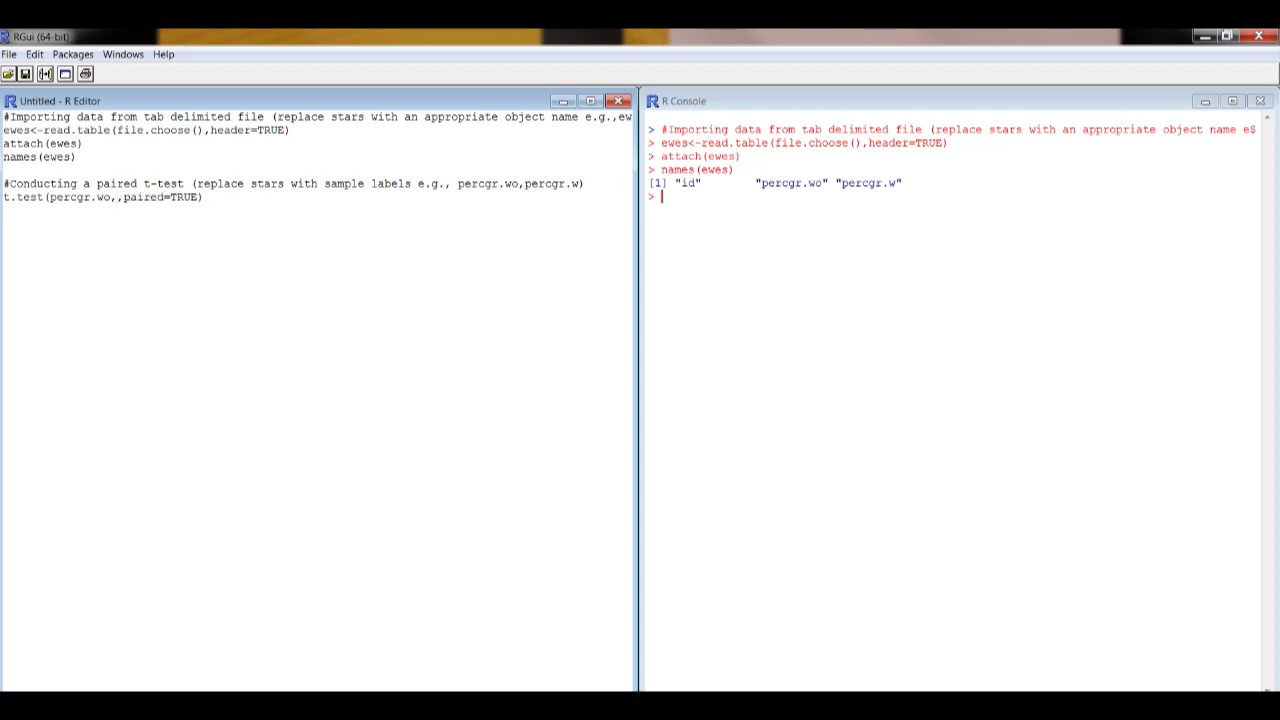
type("percgr")
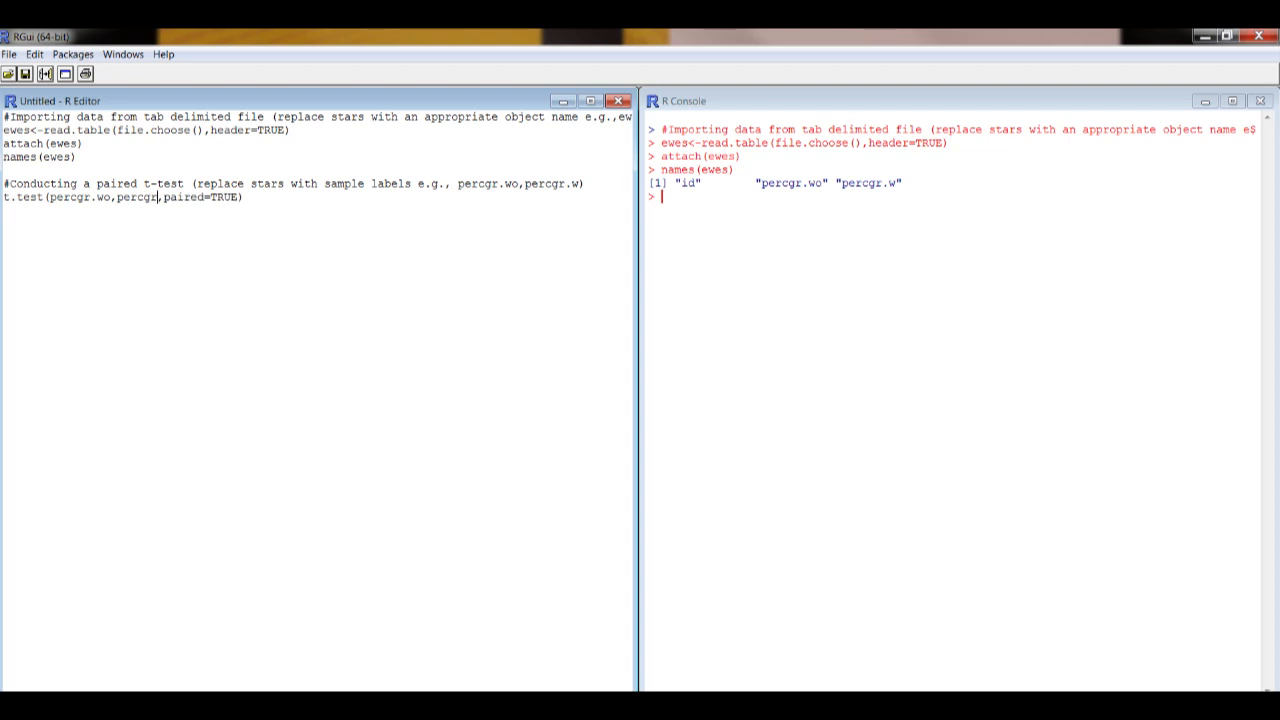
type(".w")
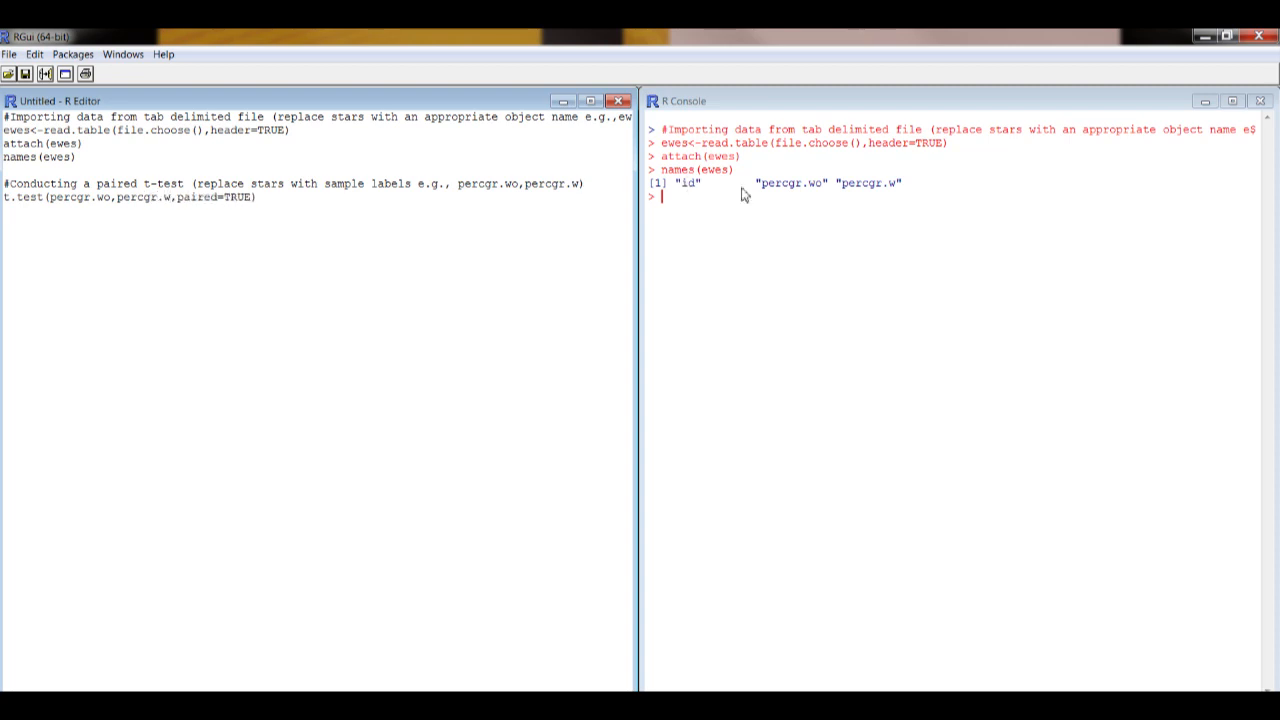
mouse_move(864, 198)
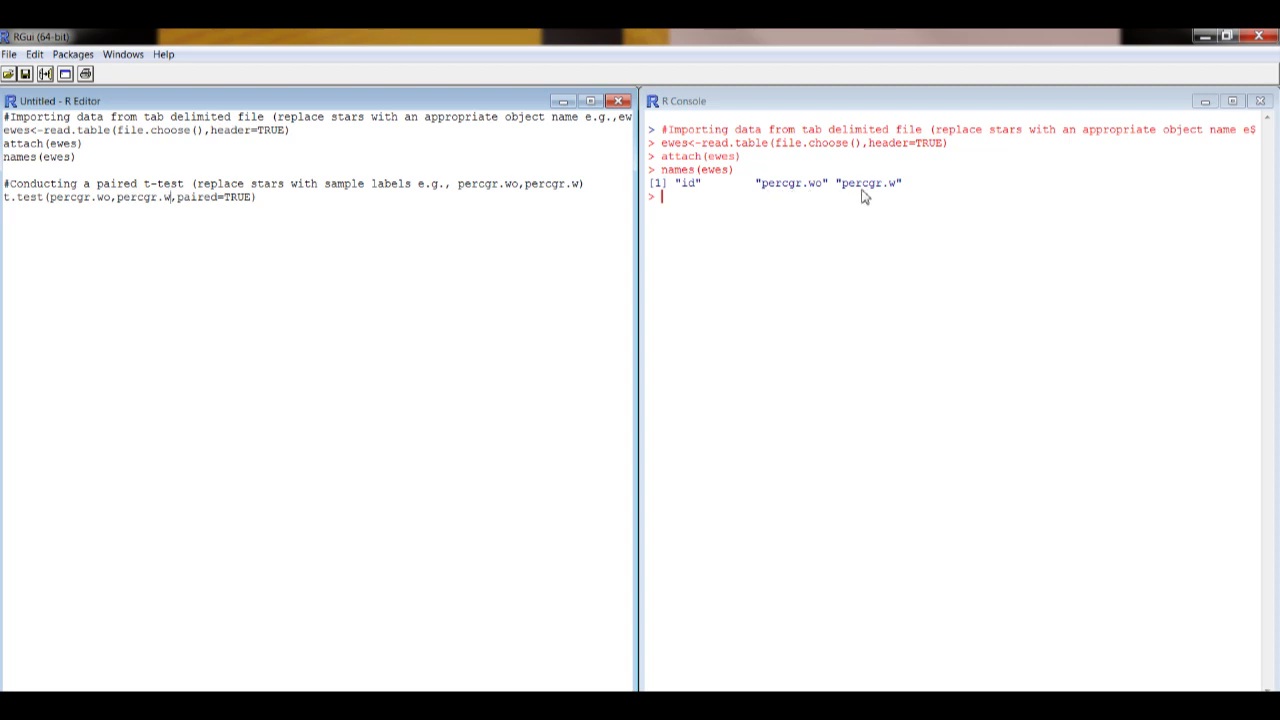
mouse_move(784, 202)
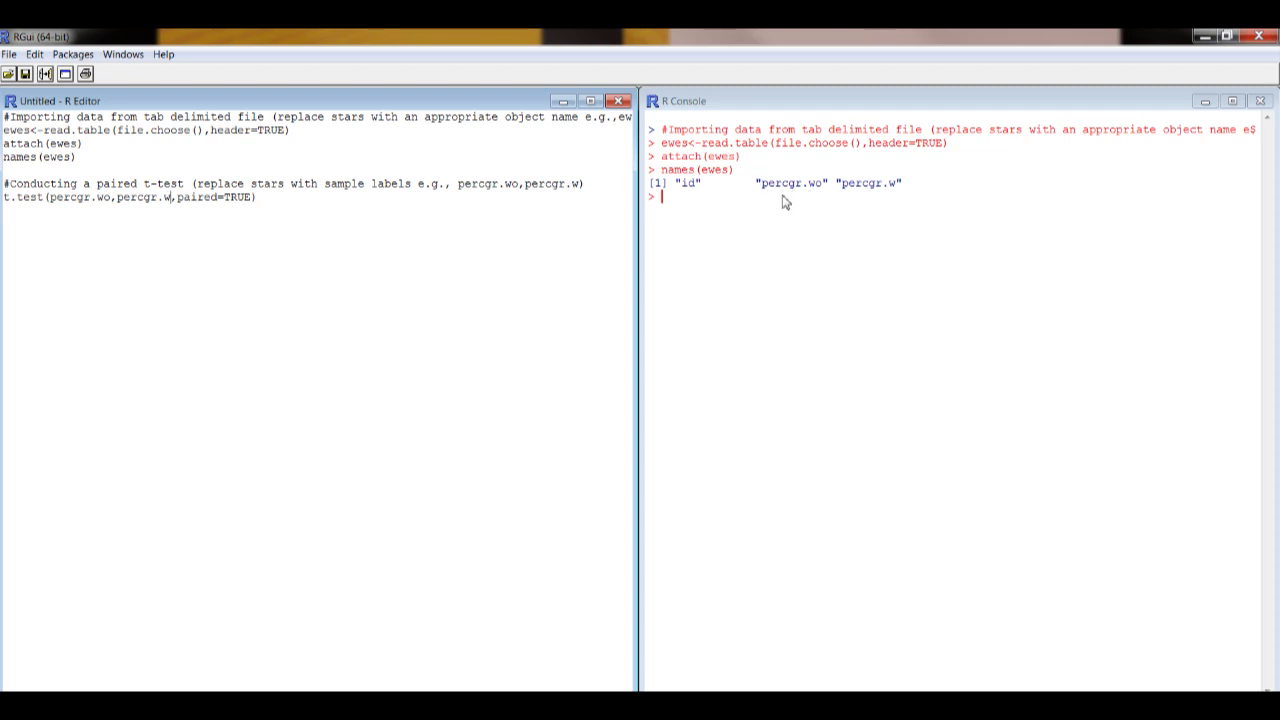
mouse_move(848, 196)
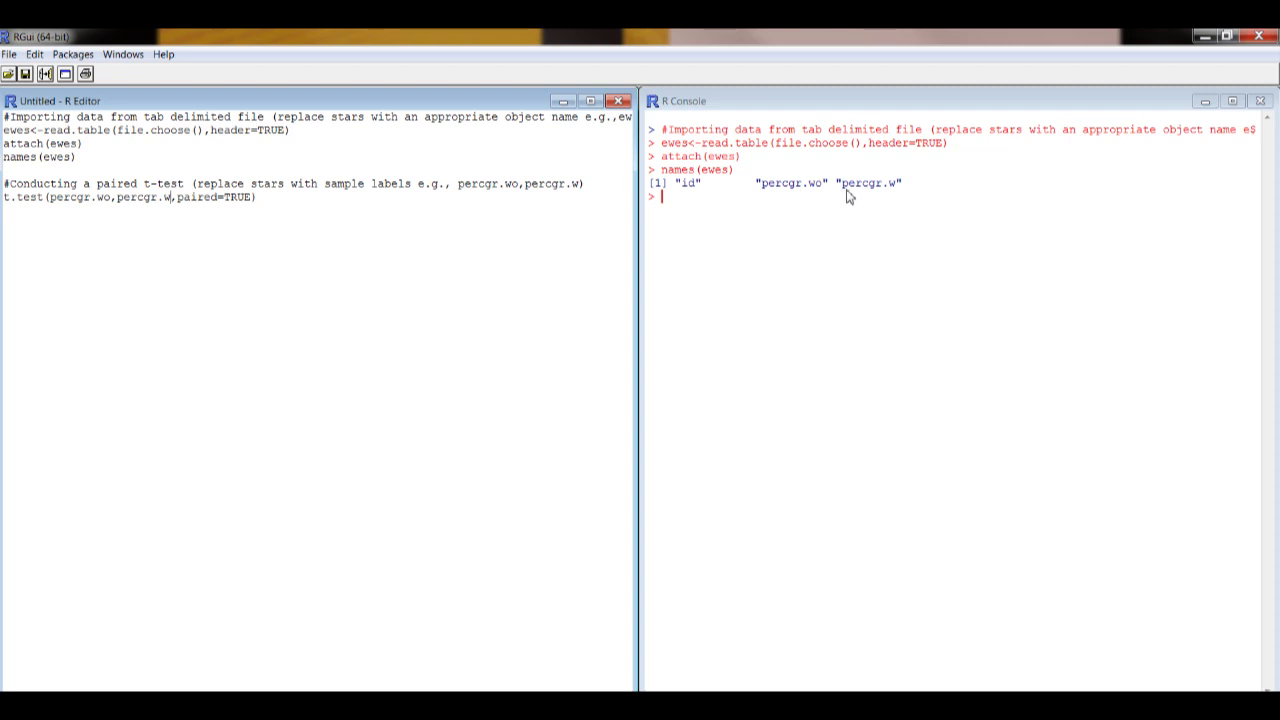
mouse_move(206, 290)
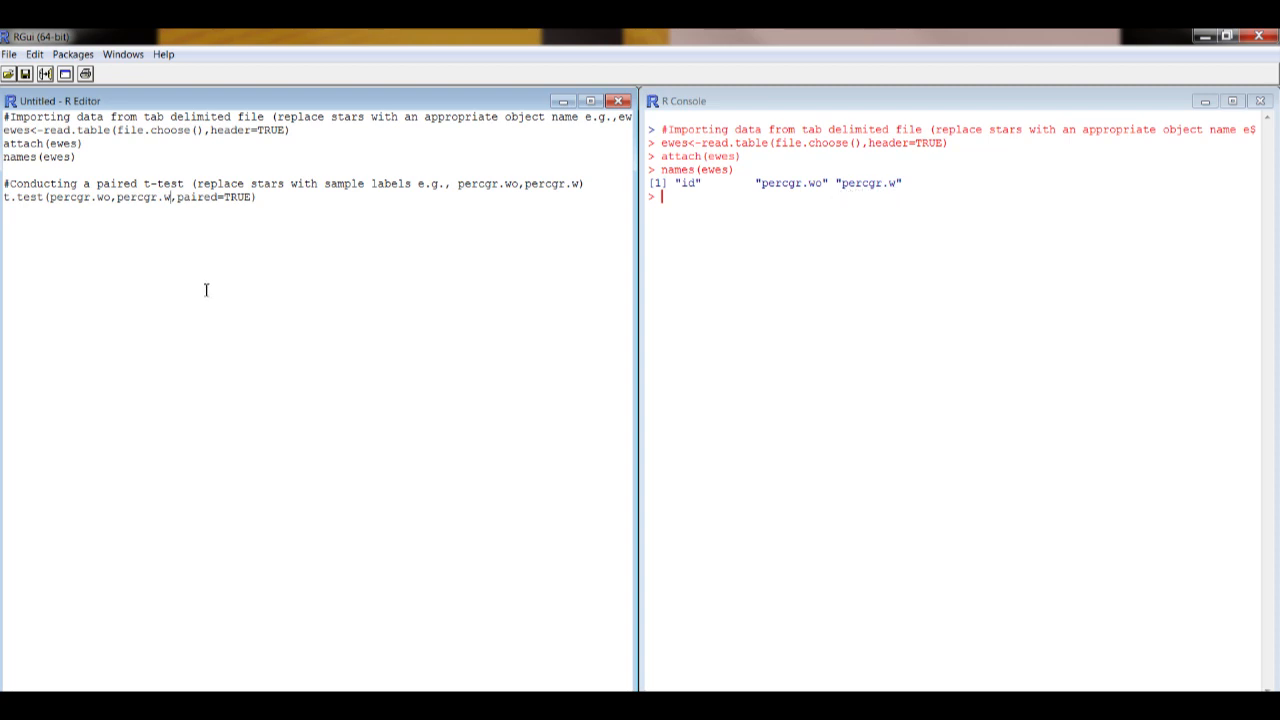
mouse_move(190, 256)
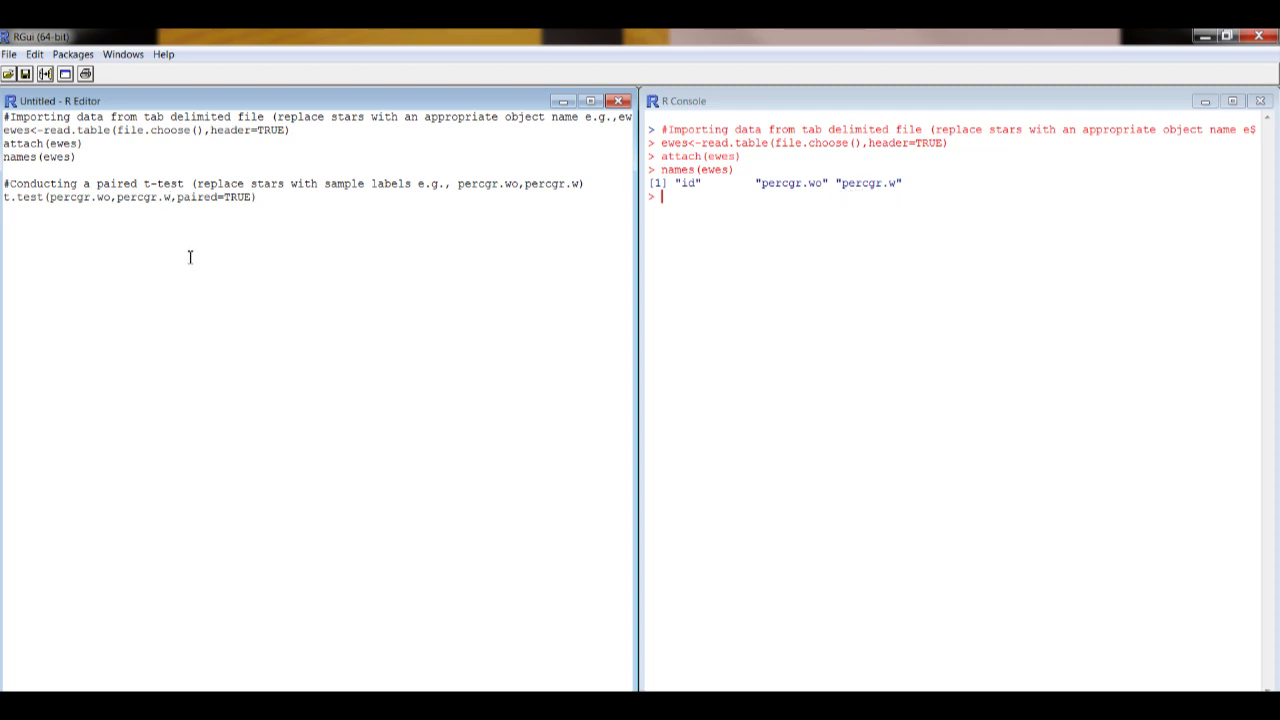
left_click(256, 198)
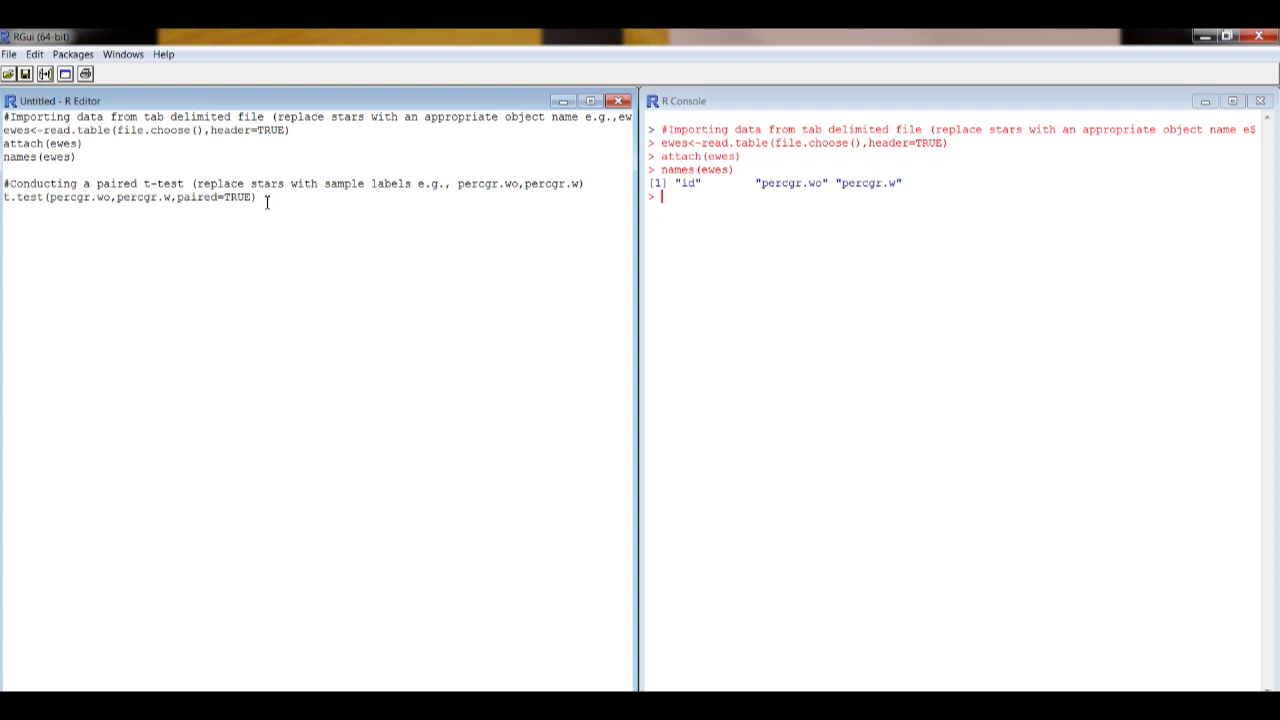
mouse_move(176, 184)
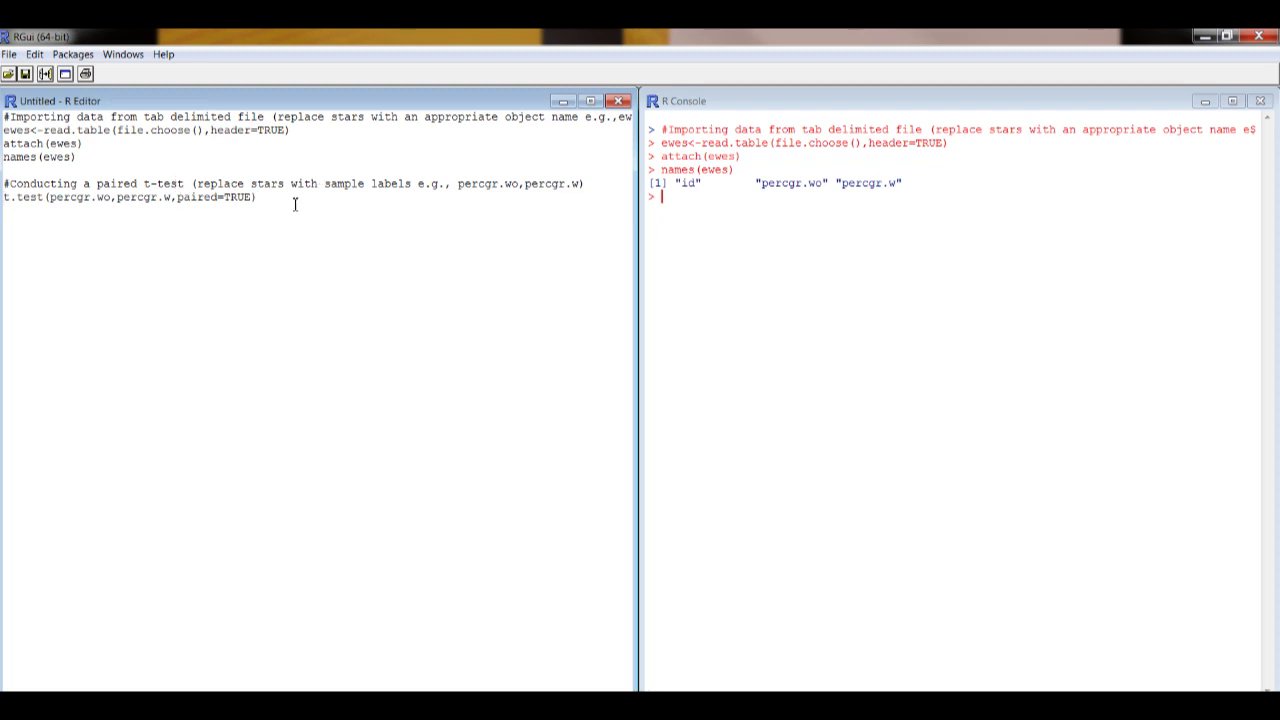
Execute the t.test line, printing t = -2.2263, df = 15, p-value = 0.04178 in the console
left_click_drag(4, 184, 256, 198)
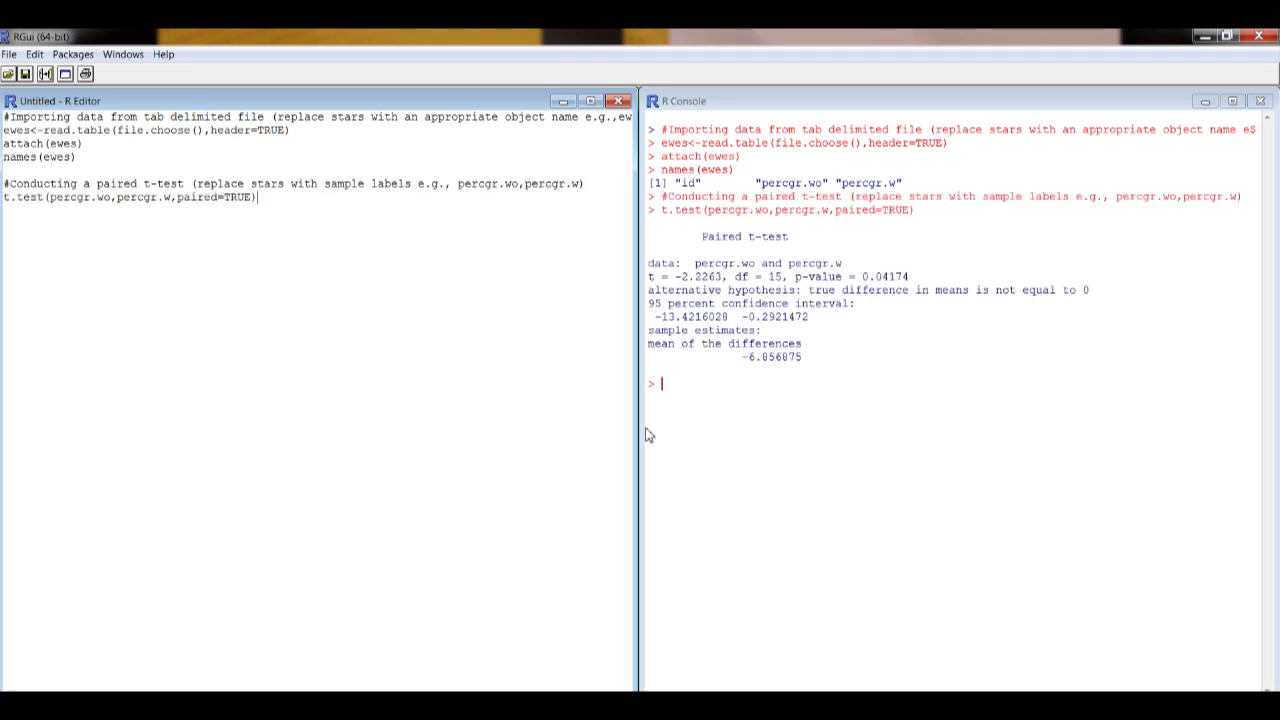
mouse_move(752, 420)
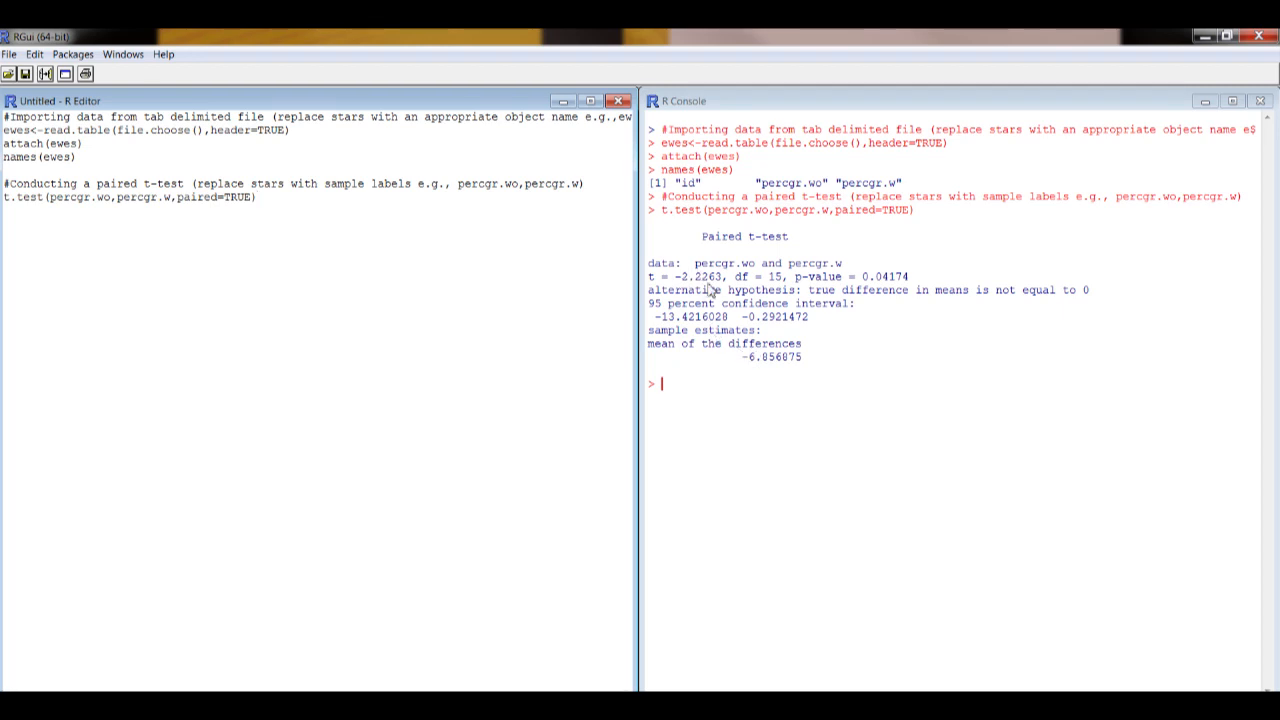
mouse_move(878, 288)
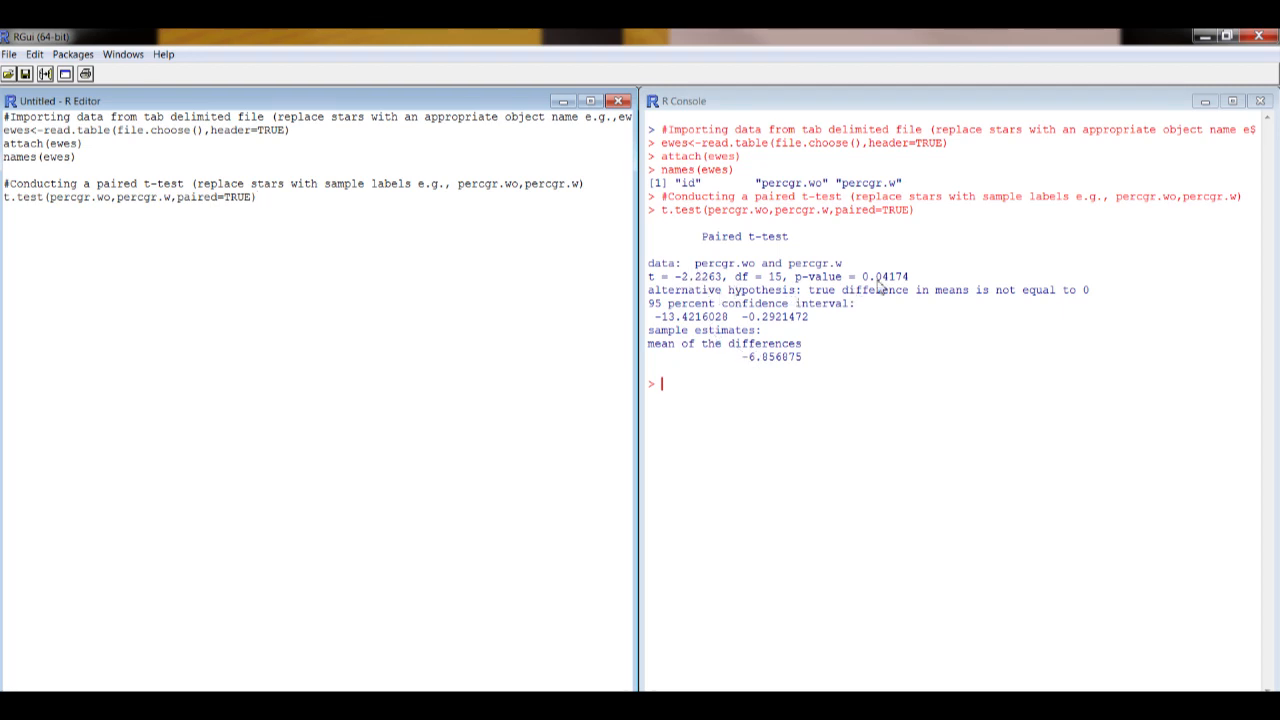
mouse_move(820, 388)
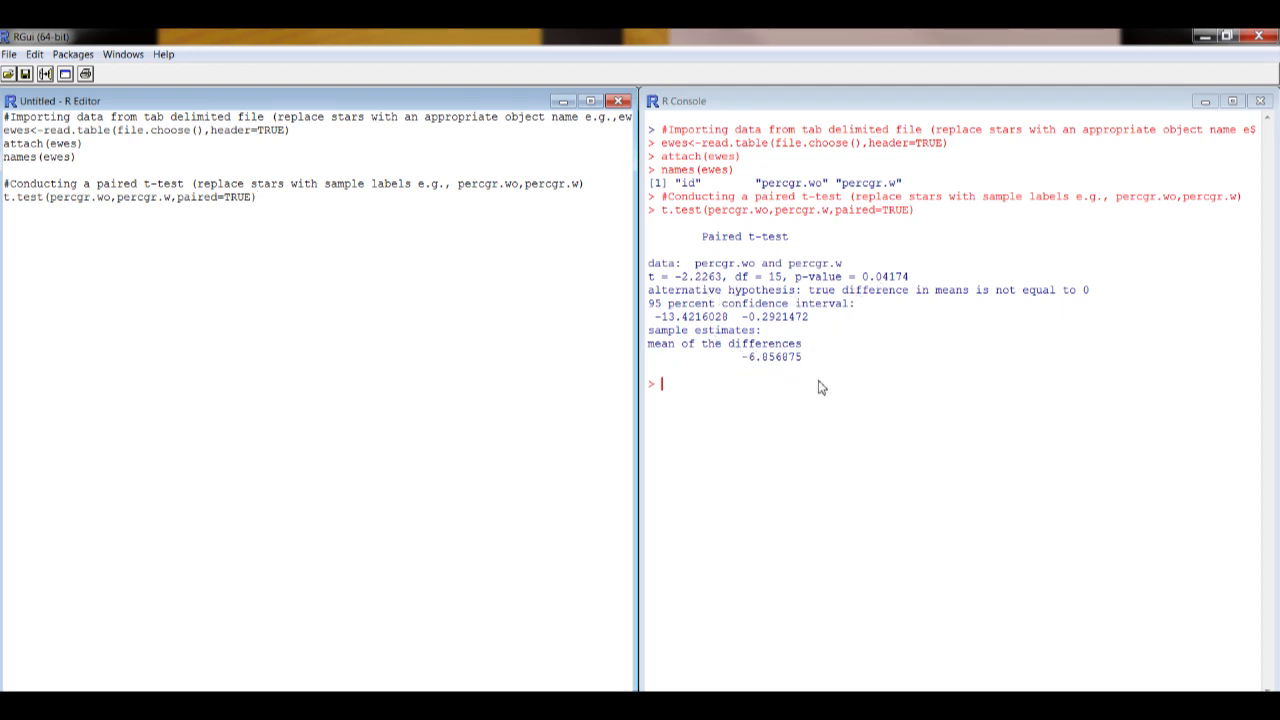
mouse_move(788, 336)
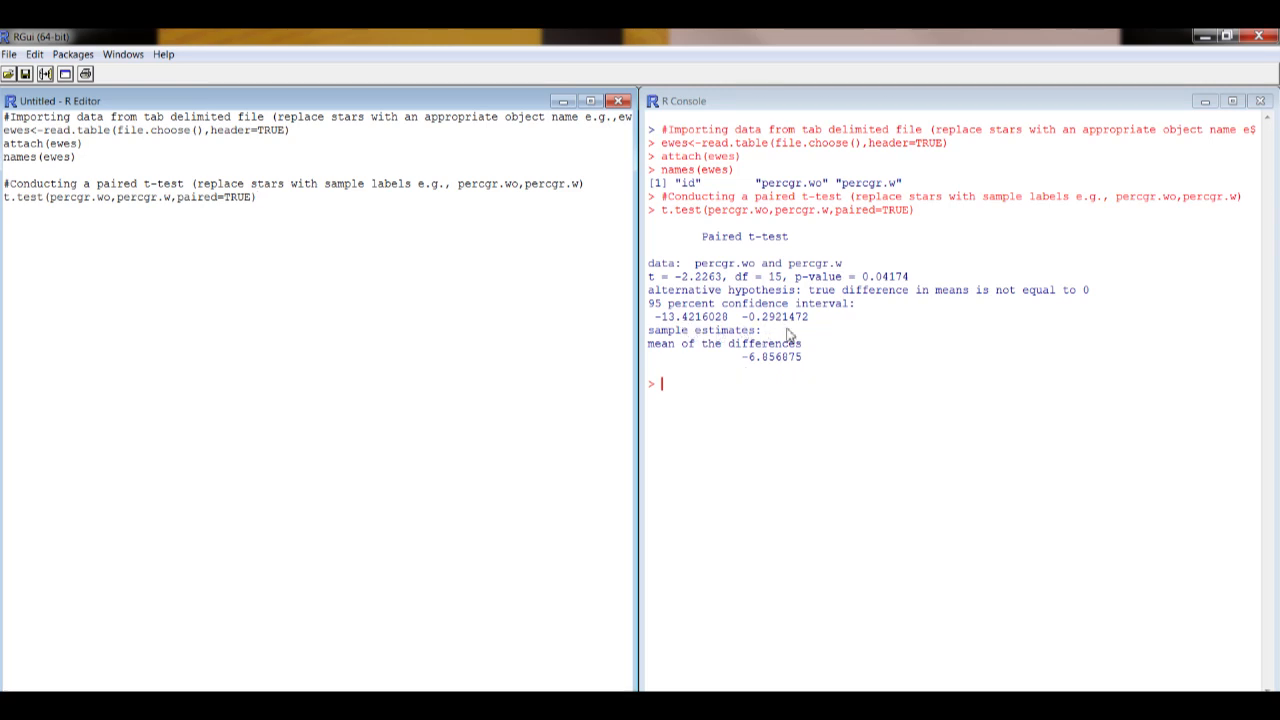